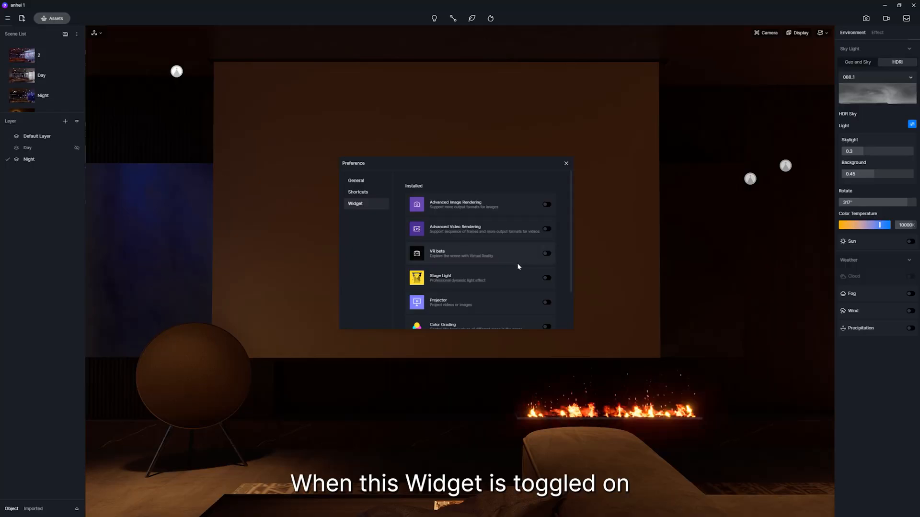
# Enable the Projector widget in Preference > Widget and dismiss the dialog
pyautogui.click(545, 259)
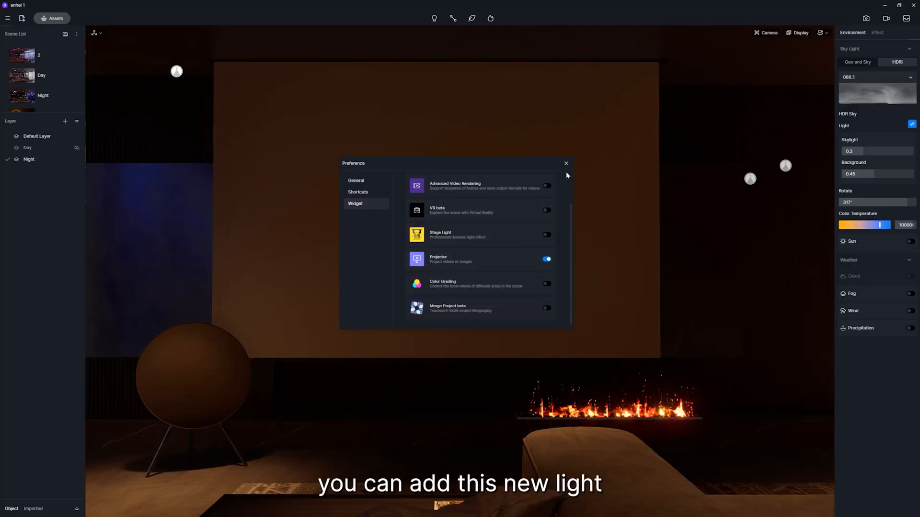
pyautogui.click(565, 163)
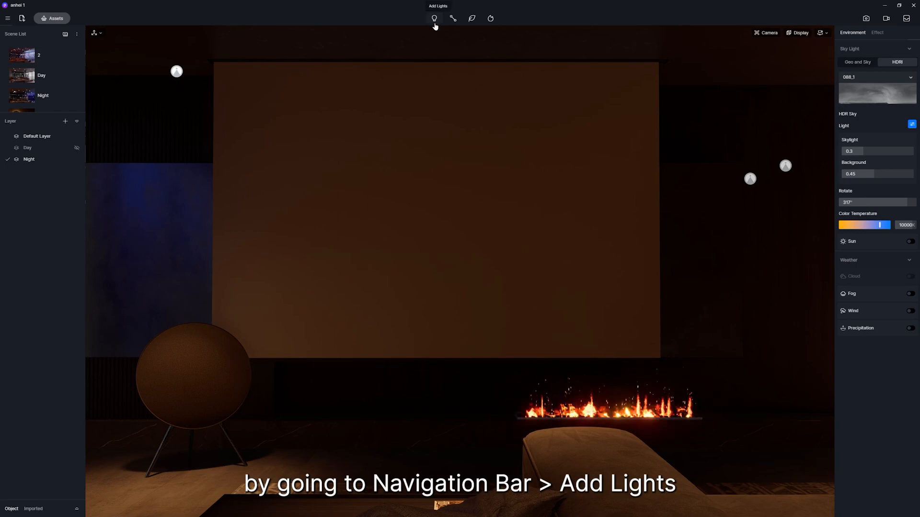
# Add a projector light and position it facing the screen
pyautogui.click(434, 18)
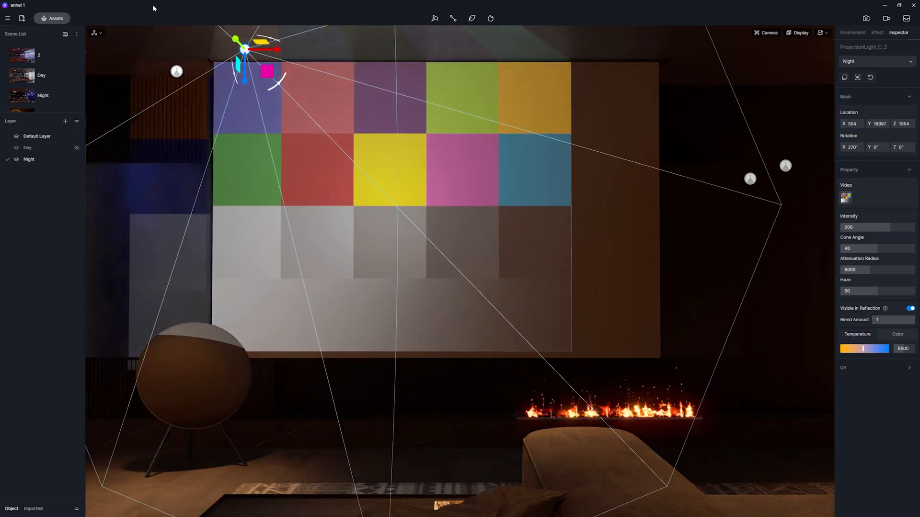
pyautogui.moveTo(246, 50); pyautogui.dragTo(428, 218)
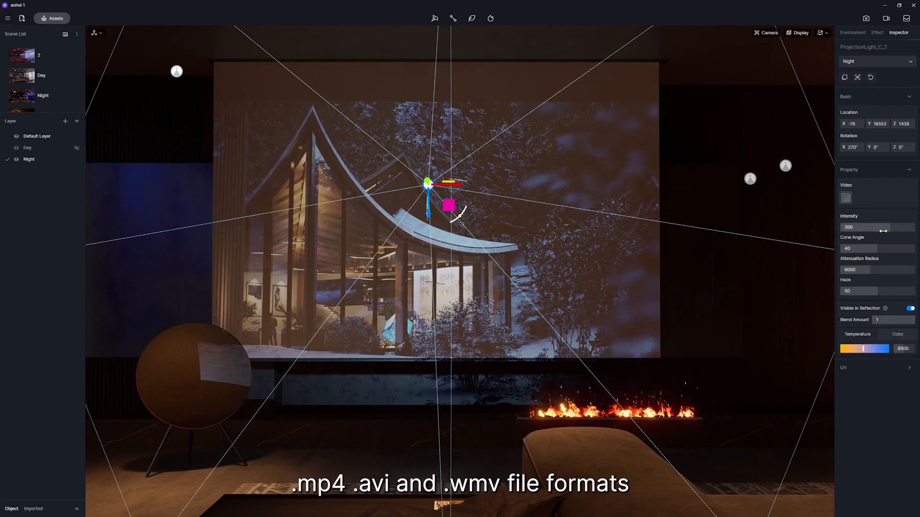
# Tune the projector's Intensity, Cone Angle and Attenuation Radius in the Inspector
pyautogui.moveTo(868, 228); pyautogui.dragTo(851, 228)
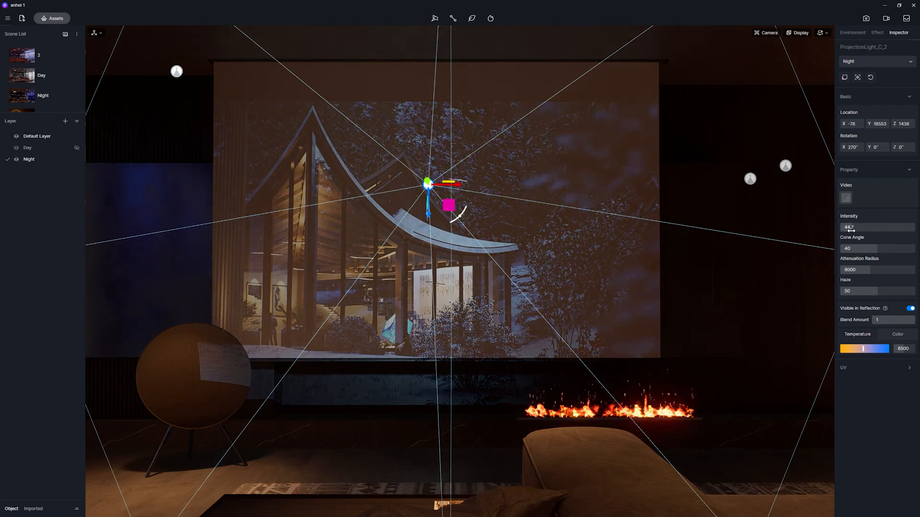
pyautogui.moveTo(854, 228); pyautogui.dragTo(839, 229)
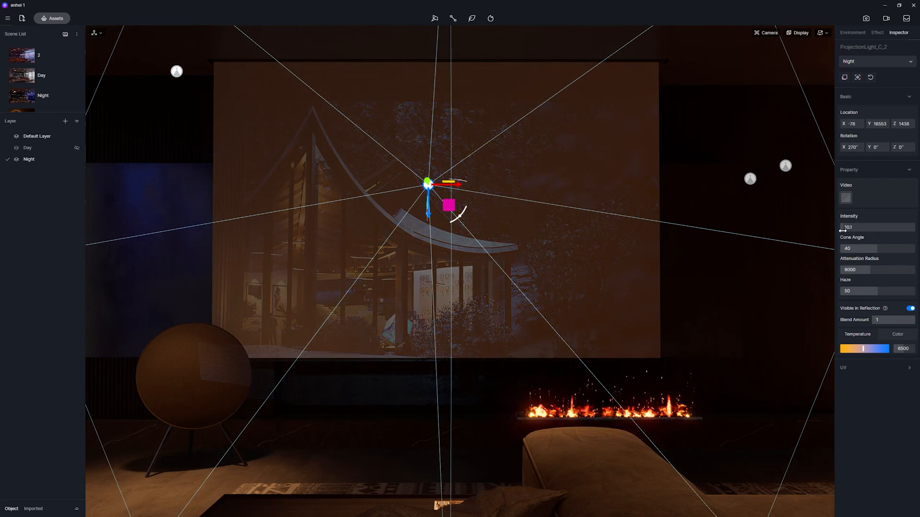
pyautogui.moveTo(874, 228); pyautogui.dragTo(895, 231)
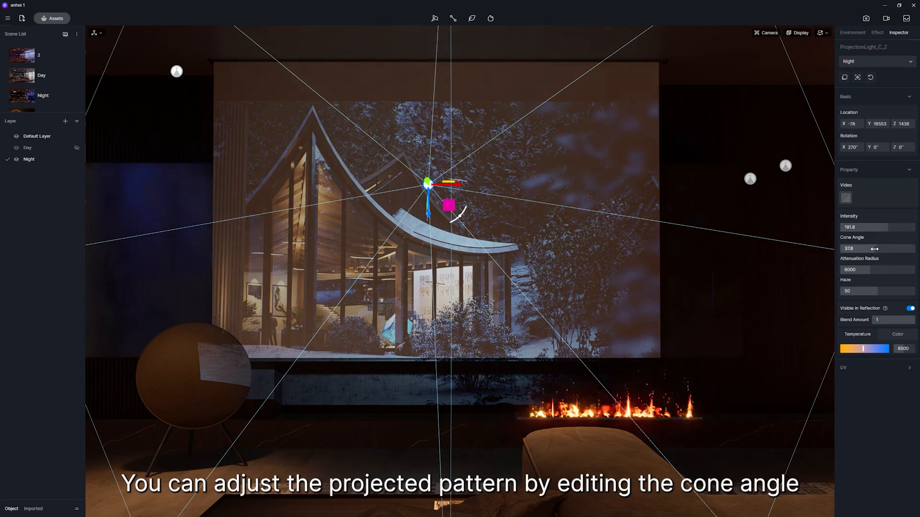
pyautogui.moveTo(874, 249); pyautogui.dragTo(865, 249)
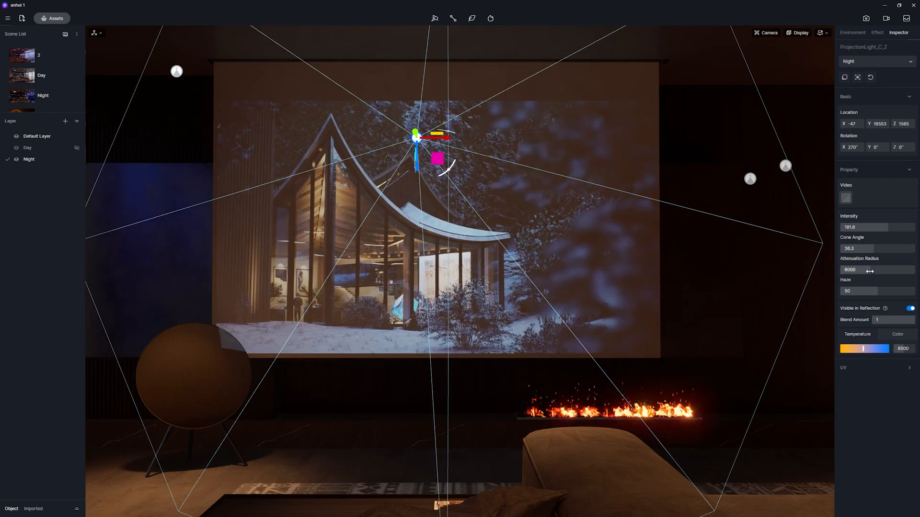
pyautogui.moveTo(857, 270); pyautogui.dragTo(858, 270)
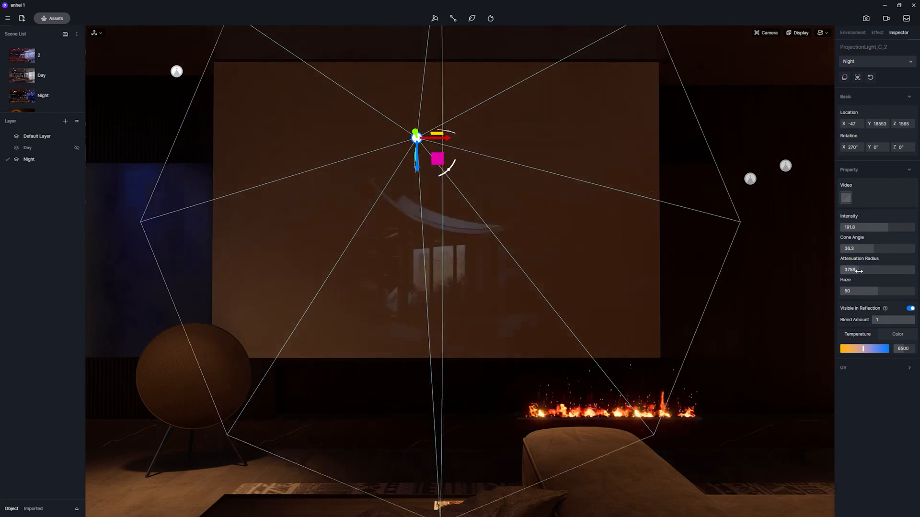
pyautogui.moveTo(859, 270); pyautogui.dragTo(880, 271)
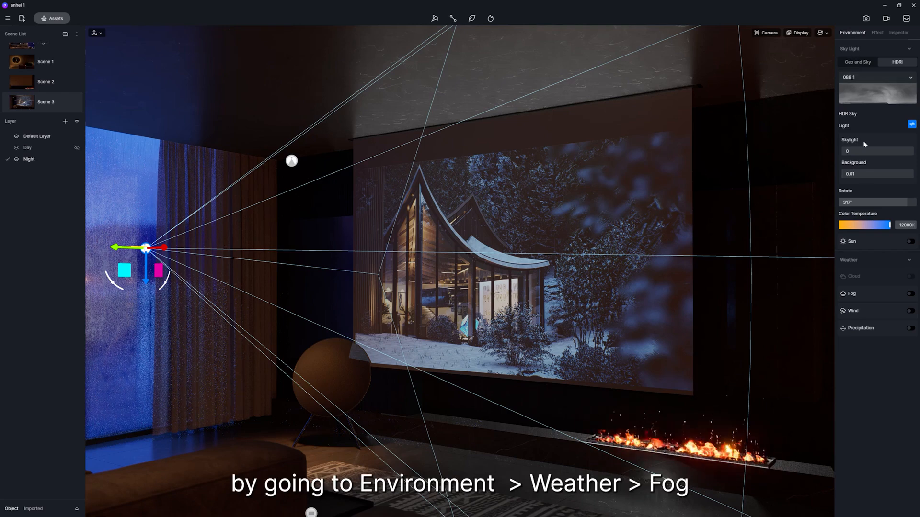
# Enable Fog and Volume Light, then set the projector beam's Haze to 100
pyautogui.click(911, 294)
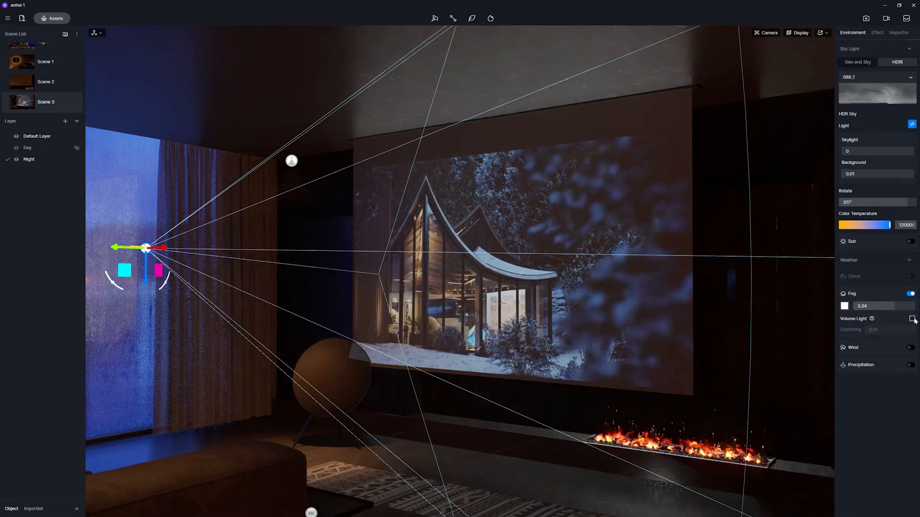
pyautogui.click(911, 318)
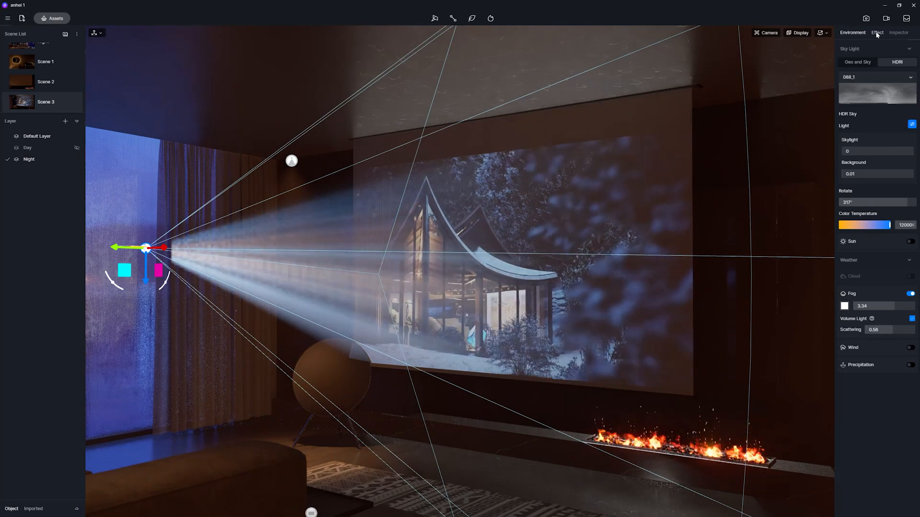
pyautogui.click(898, 32)
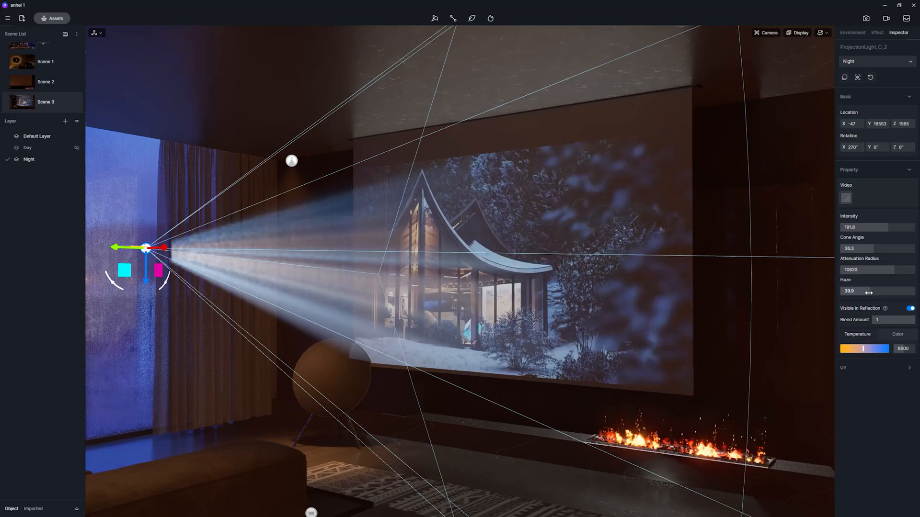
pyautogui.moveTo(868, 291); pyautogui.dragTo(842, 291)
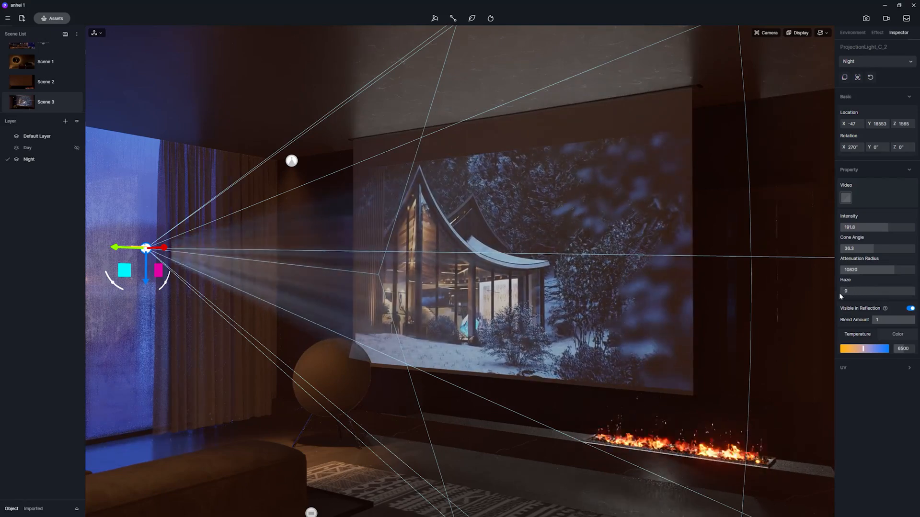
pyautogui.write('100')
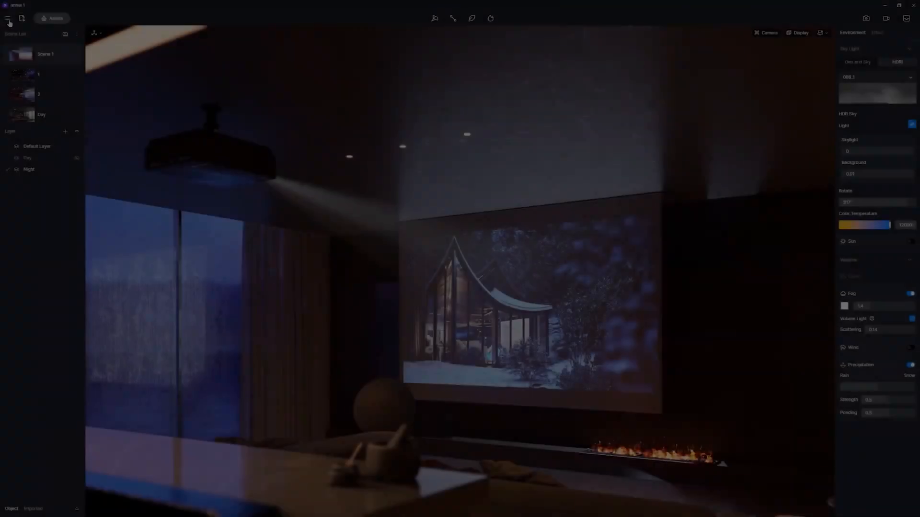
# Enable the Merge Project beta widget in Menu > Preference > Widget
pyautogui.click(7, 18)
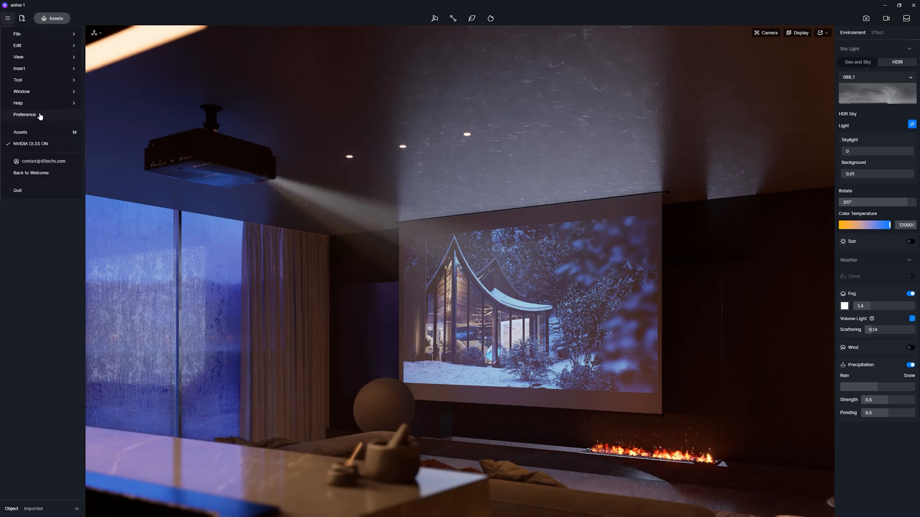
pyautogui.click(25, 114)
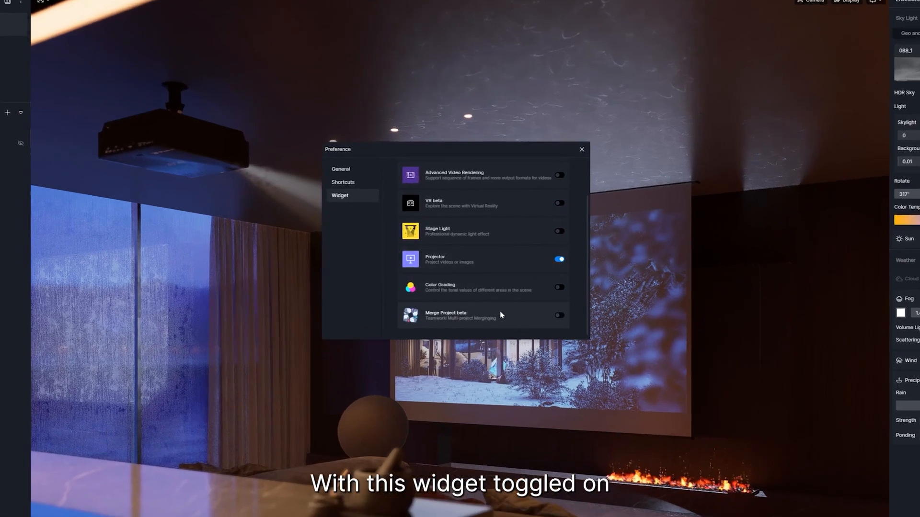
pyautogui.click(558, 315)
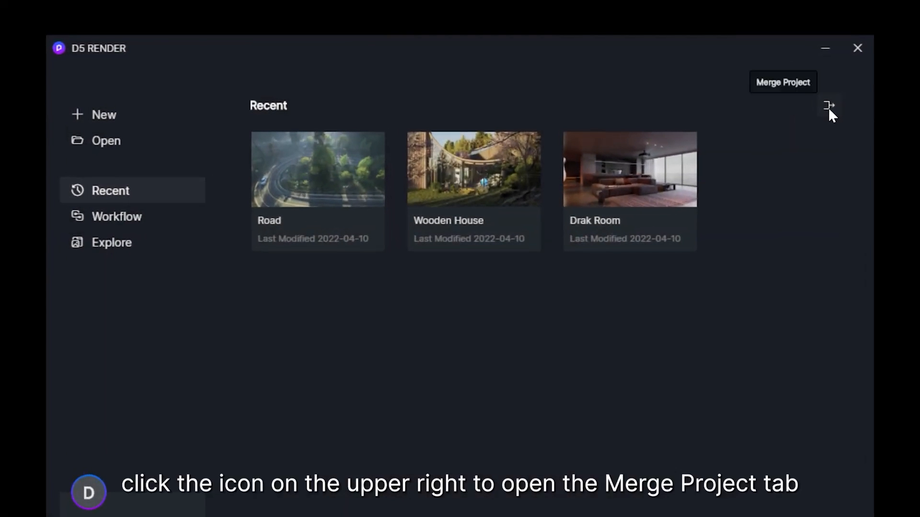
# Start Merge Project from the welcome screen via the Road project's right-click menu
pyautogui.click(829, 107)
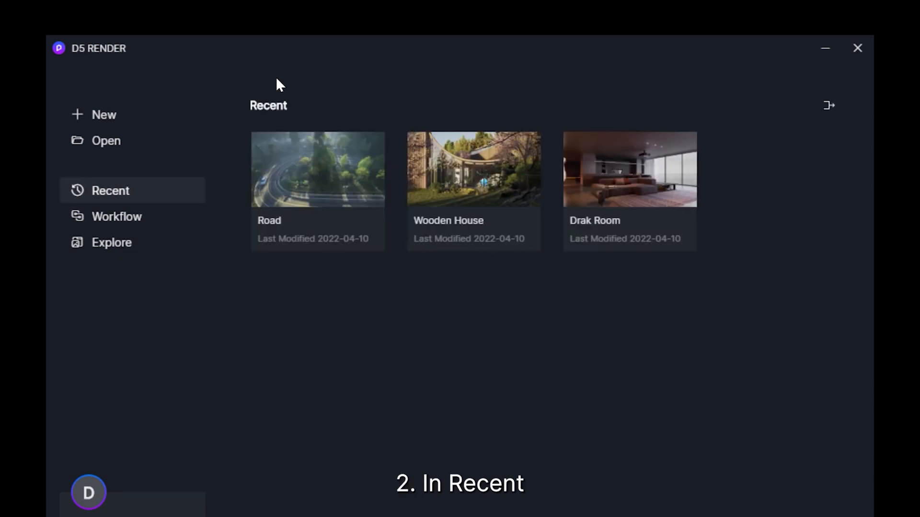
pyautogui.rightClick(318, 170)
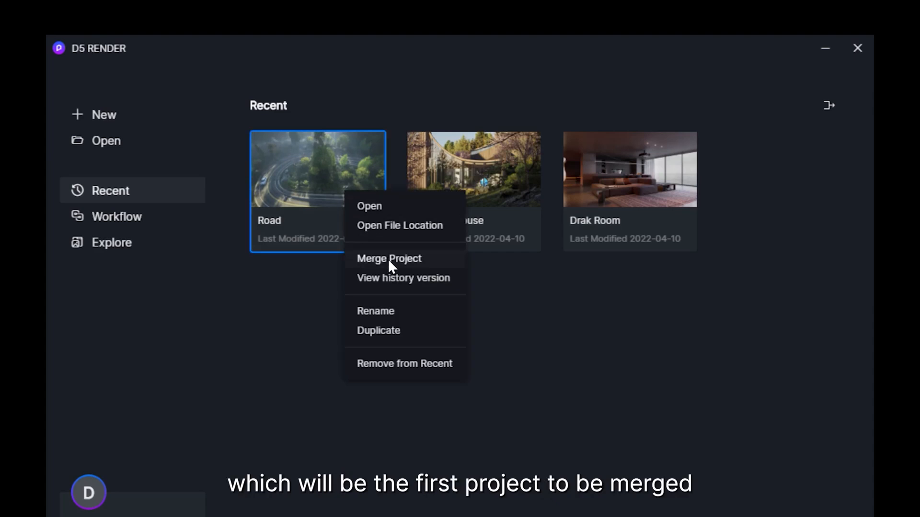
pyautogui.click(388, 258)
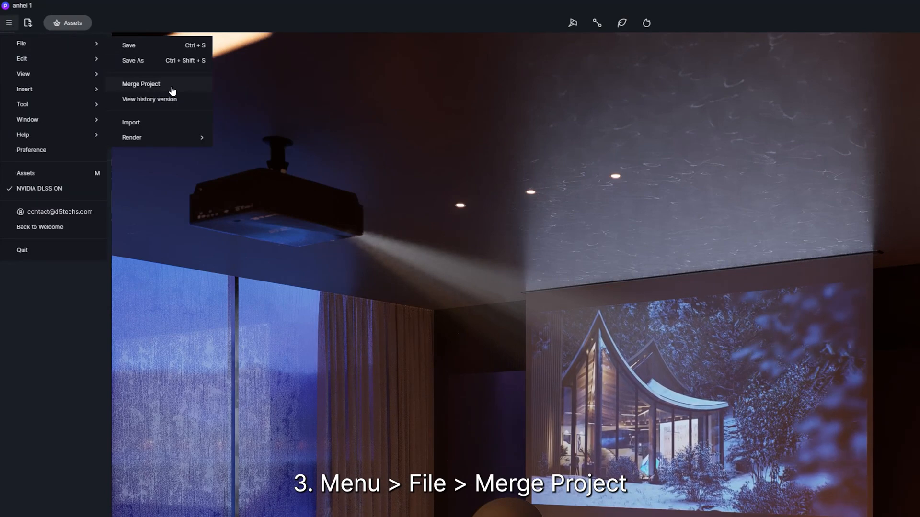
# Add Wooden House.drs to the Road merge, set the save location to E:/MZY and merge
pyautogui.click(141, 84)
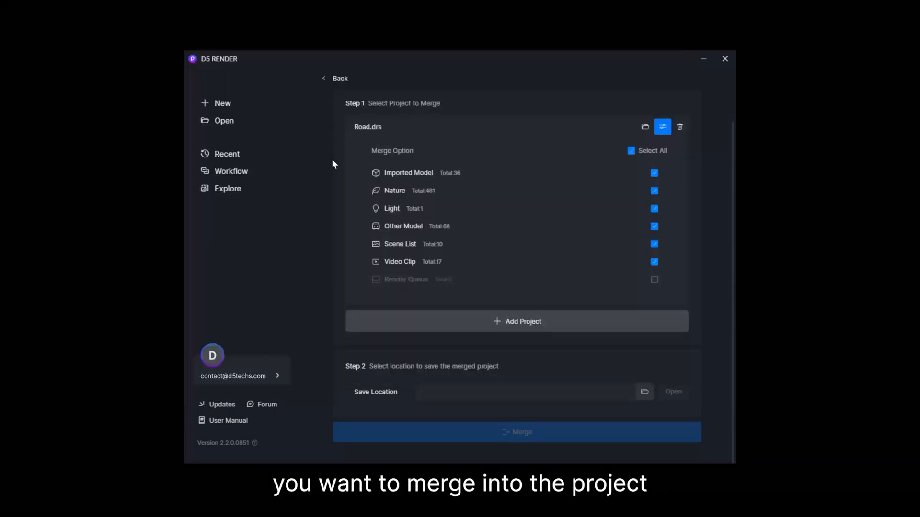
pyautogui.click(517, 322)
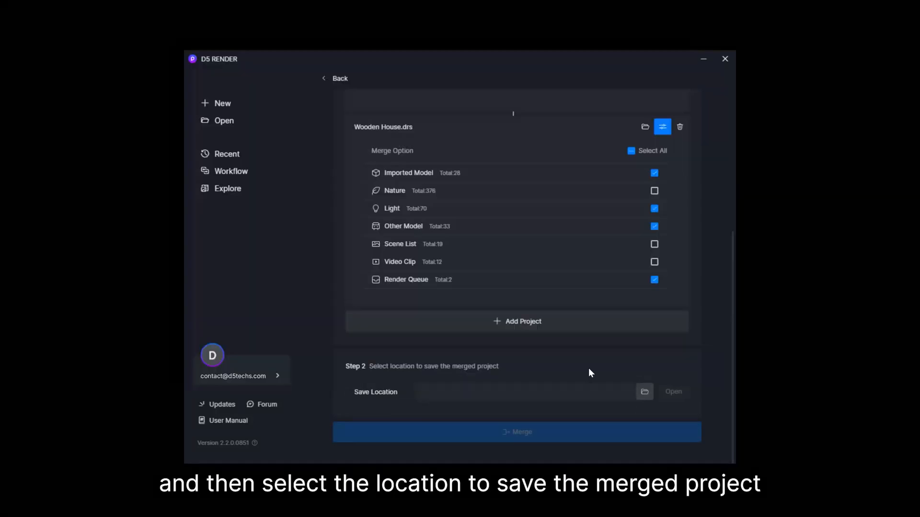
pyautogui.click(644, 391)
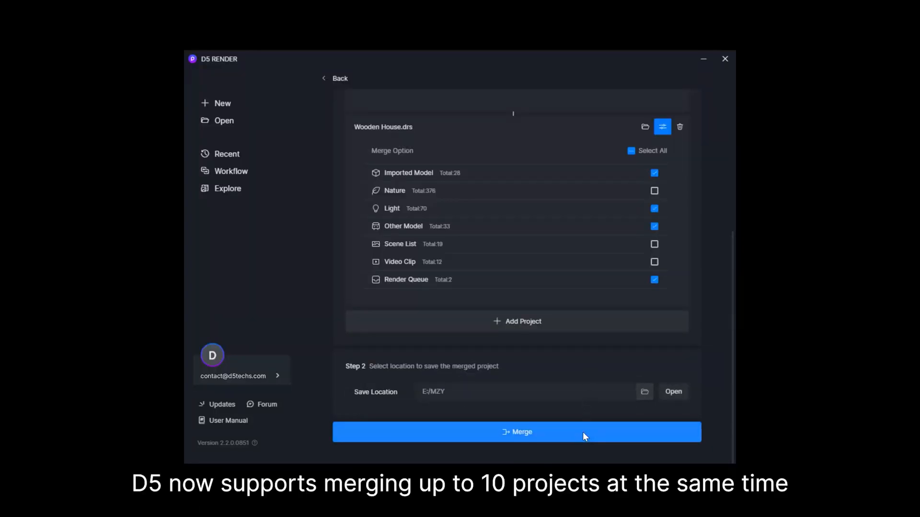
pyautogui.click(516, 433)
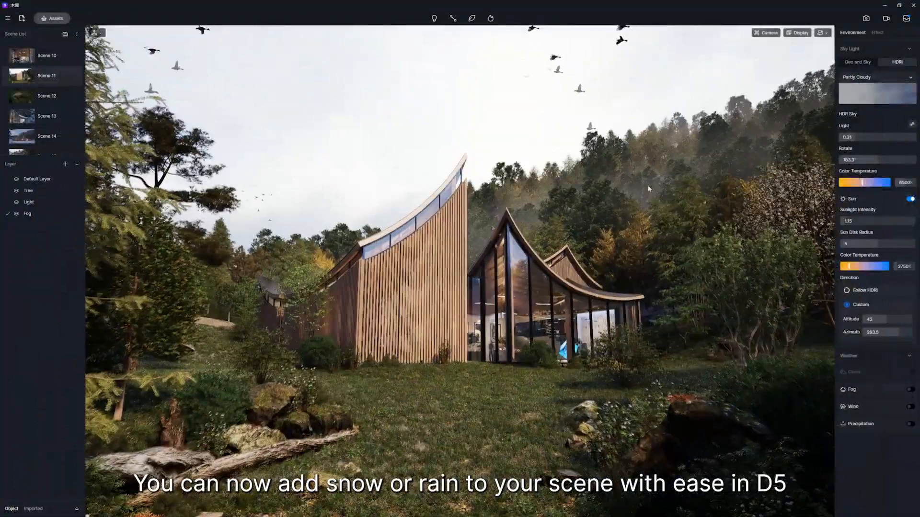
# Turn on Precipitation as snow and raise its Strength
pyautogui.click(910, 424)
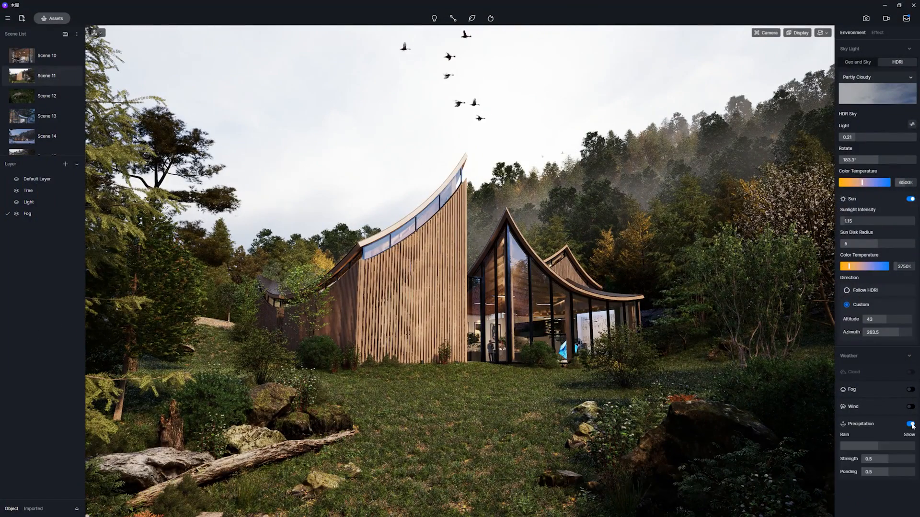
pyautogui.click(910, 425)
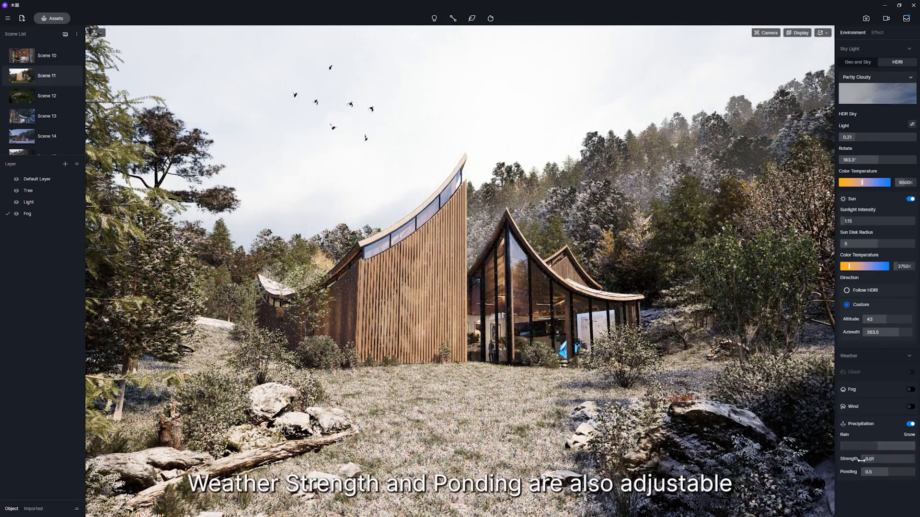
pyautogui.moveTo(848, 447); pyautogui.dragTo(879, 447)
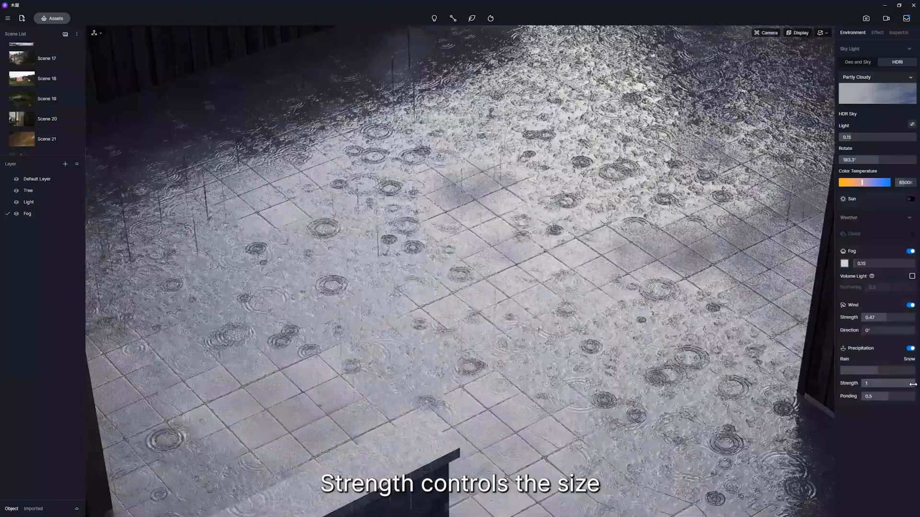
# Lower rain Strength and vary Ponding from puddles down to about 0.03 dry tiles
pyautogui.moveTo(892, 383); pyautogui.dragTo(880, 383)
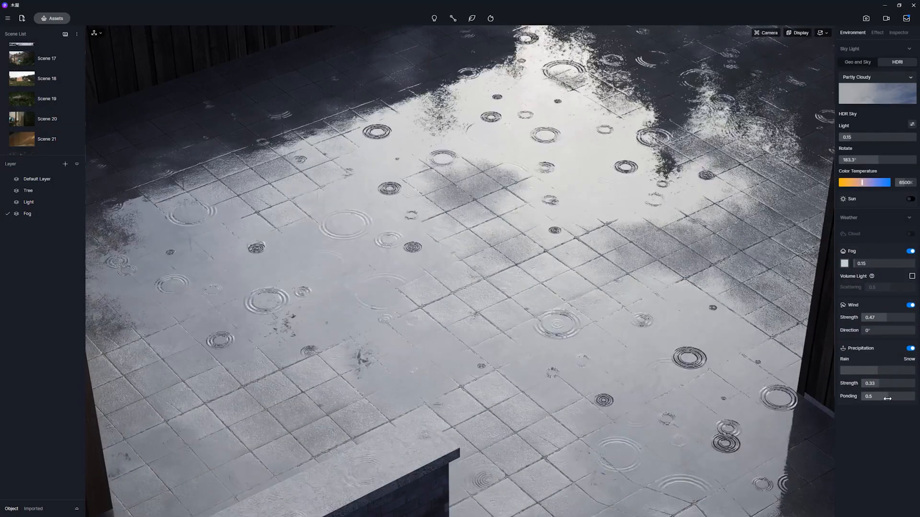
pyautogui.moveTo(888, 397); pyautogui.dragTo(874, 397)
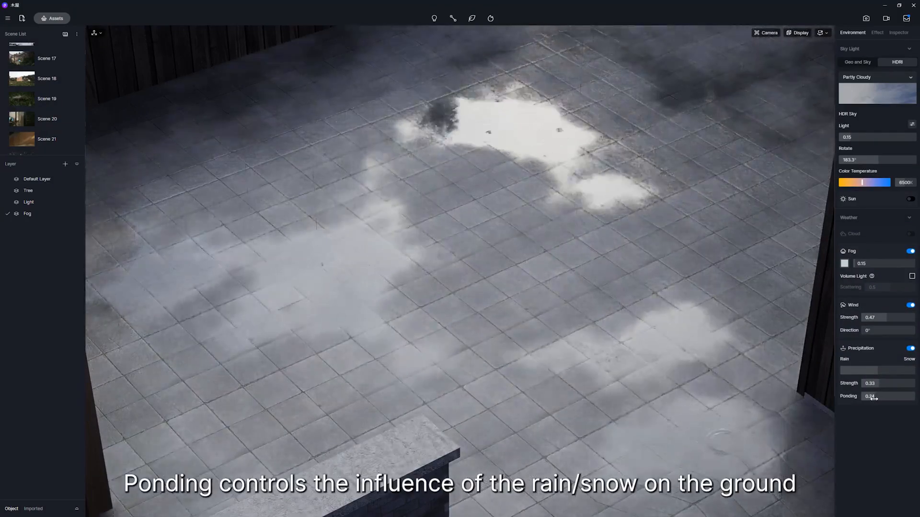
pyautogui.moveTo(874, 396); pyautogui.dragTo(865, 396)
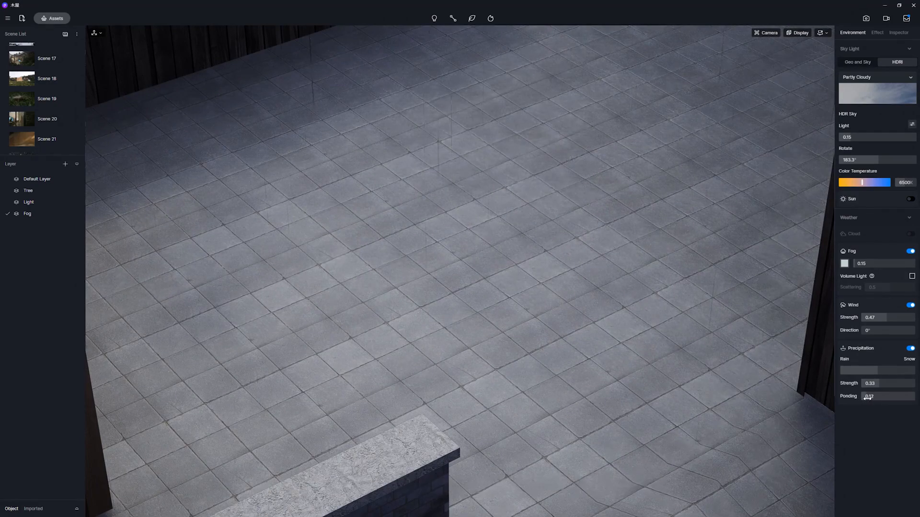
pyautogui.moveTo(874, 397); pyautogui.dragTo(893, 397)
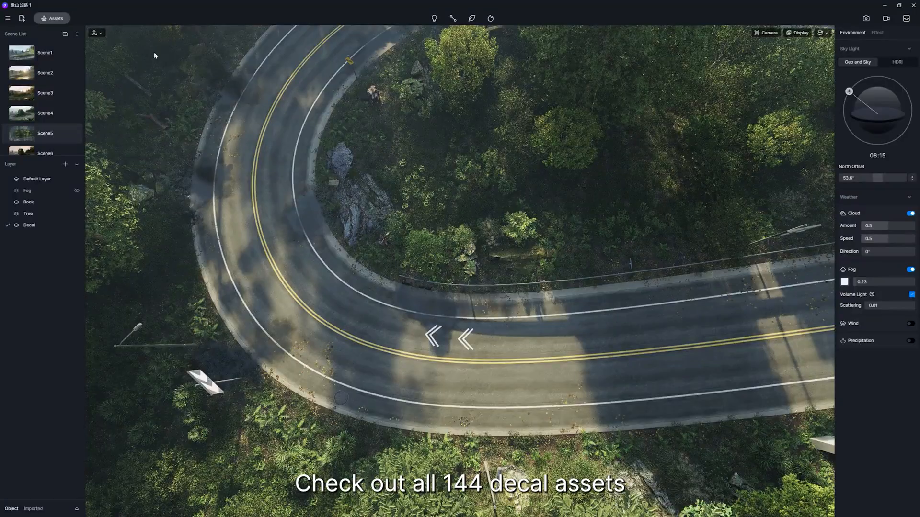
# Pick Asphalt, Manhole cover and Leaves decals from Assets > Decals for the road
pyautogui.click(55, 18)
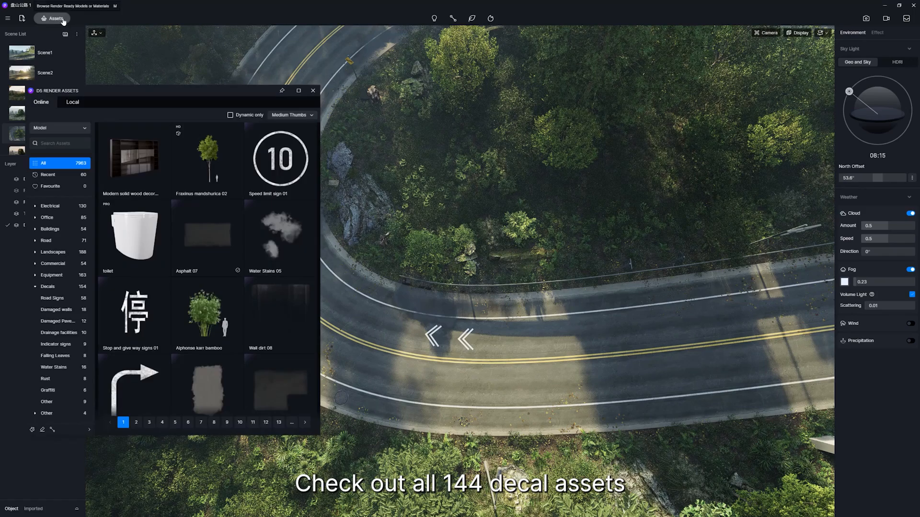
pyautogui.click(48, 286)
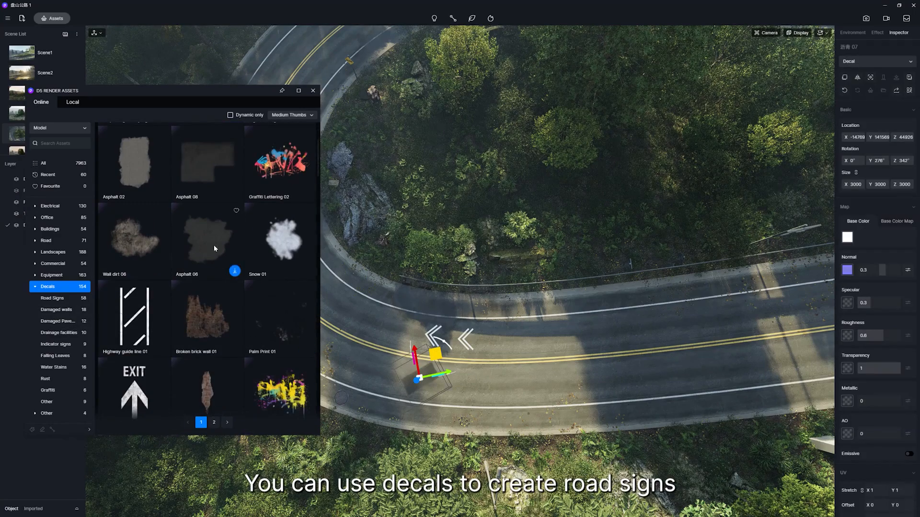
pyautogui.scroll(-3)
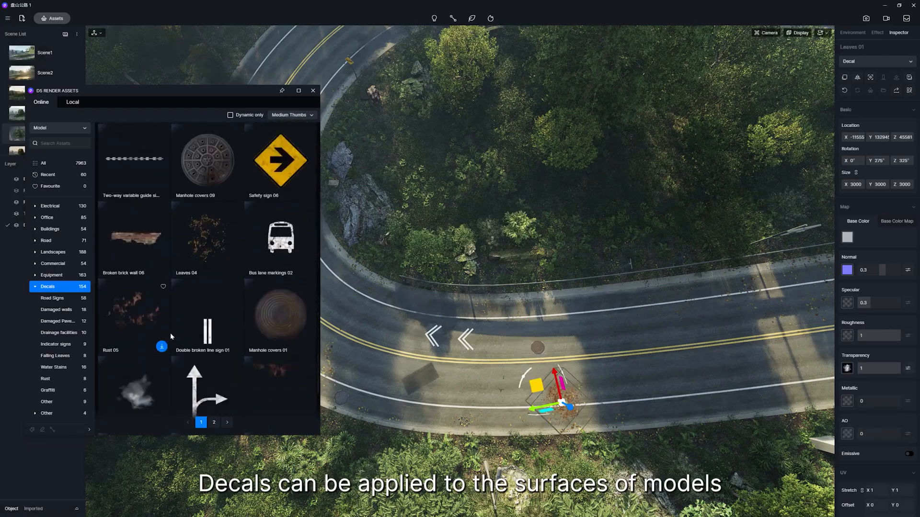
pyautogui.scroll(-3)
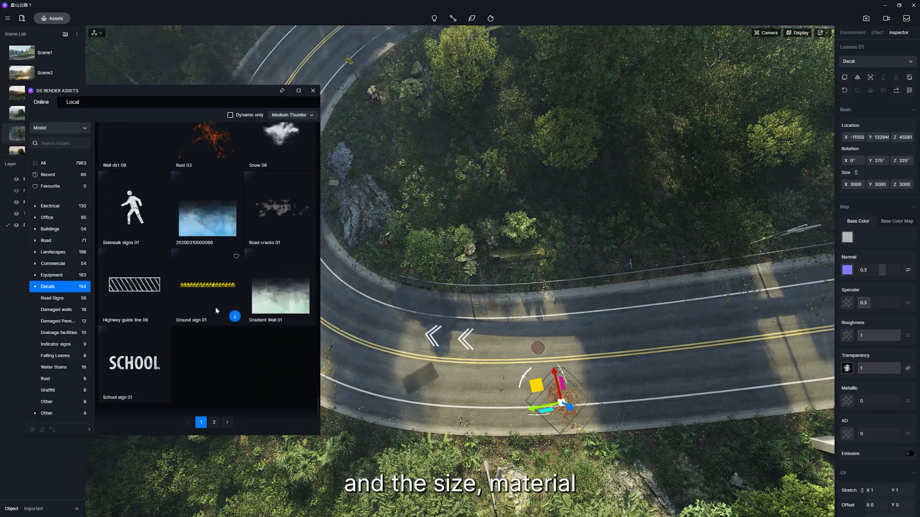
pyautogui.click(312, 90)
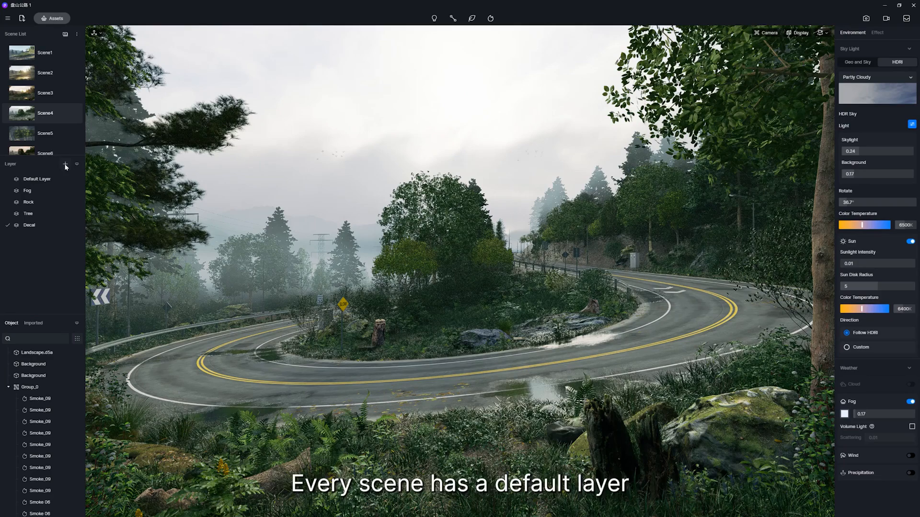
# Add a Car layer and drag Taxi 01 from Assets > Vehicle into the road scene
pyautogui.click(66, 164)
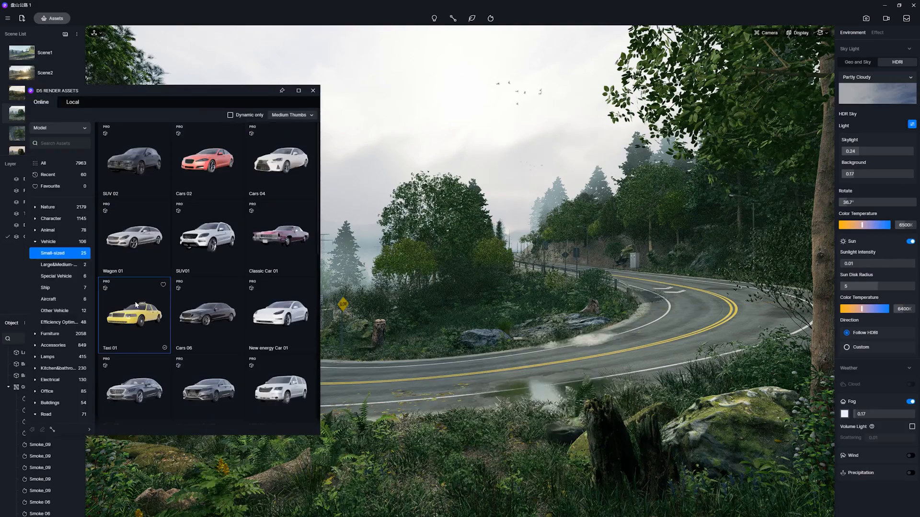
pyautogui.moveTo(135, 314); pyautogui.dragTo(425, 373)
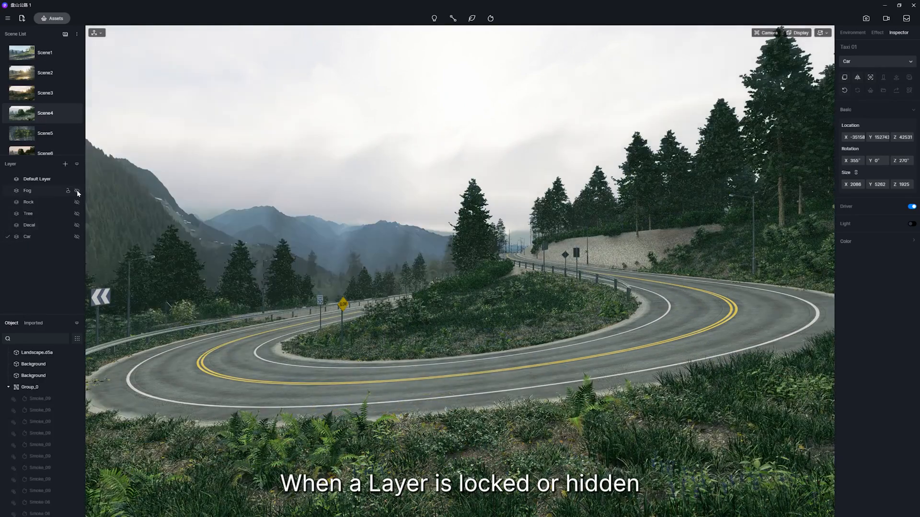
# Unhide the layers including Car, then select all objects on the Fog layer
pyautogui.click(76, 179)
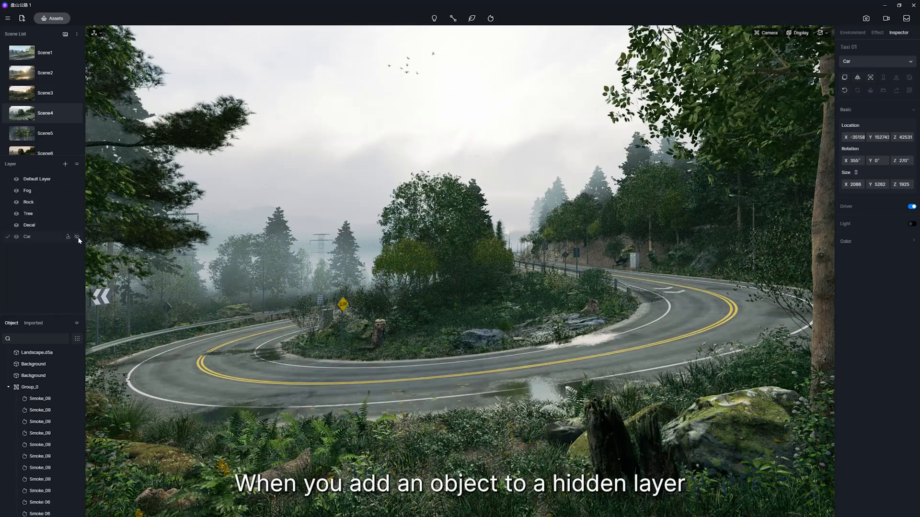
pyautogui.click(78, 237)
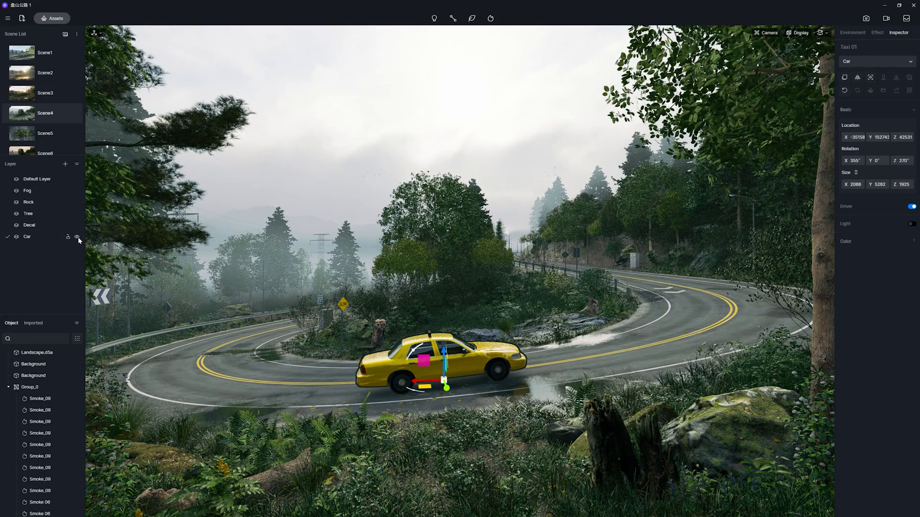
pyautogui.rightClick(27, 190)
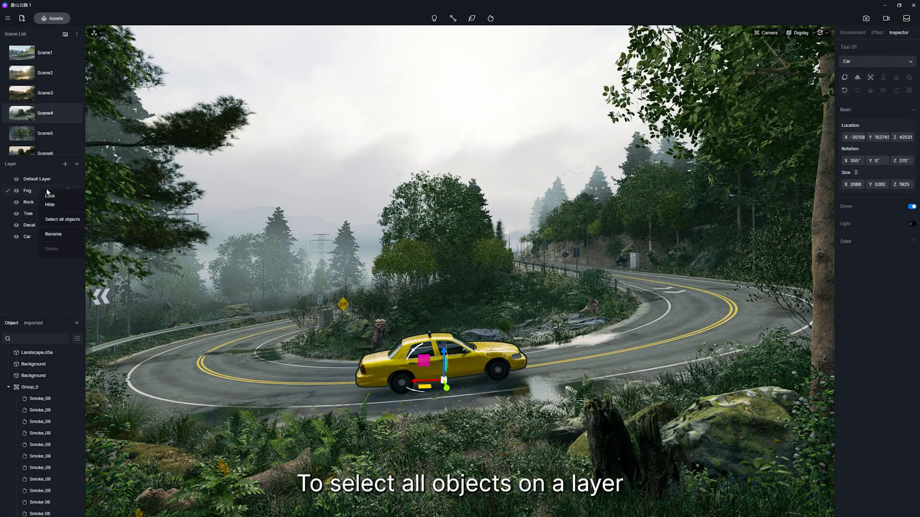
pyautogui.click(61, 218)
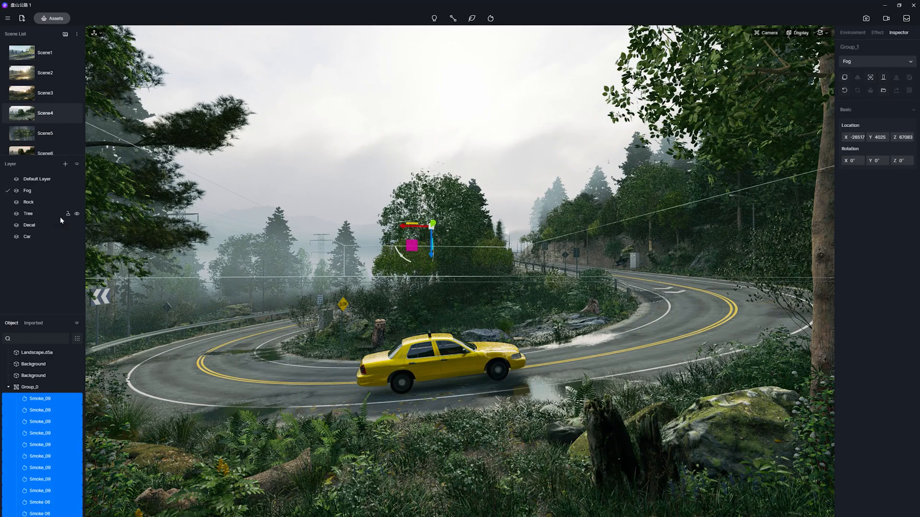
# Filter the object list to Active Layer only
pyautogui.click(77, 338)
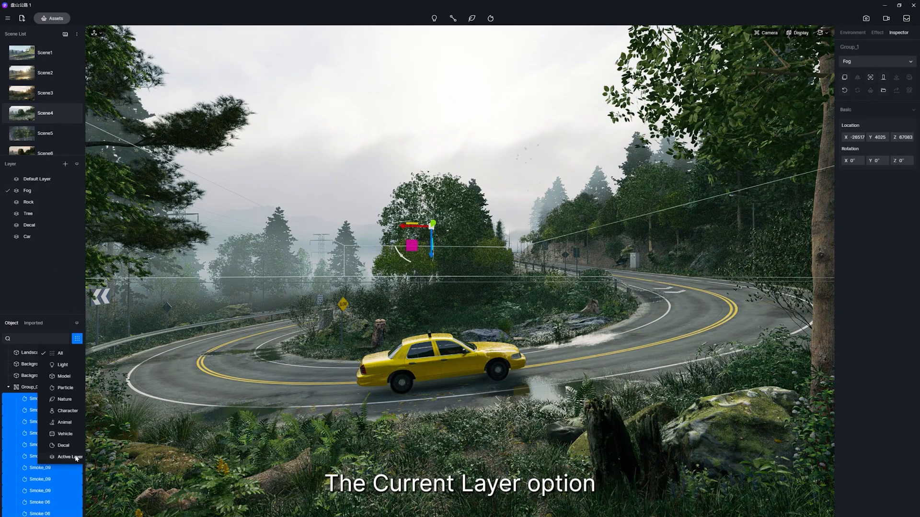
pyautogui.click(69, 457)
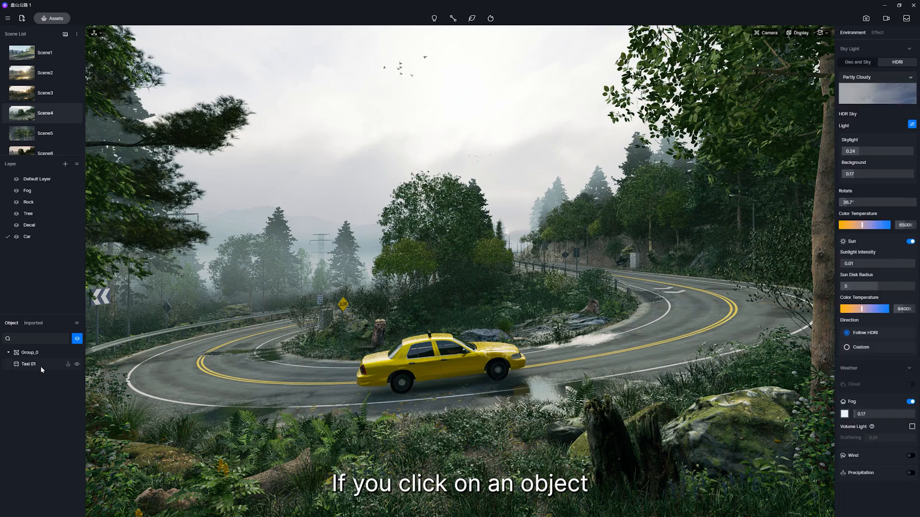
# Select Taxi 01 and reveal its layer assignment in the Inspector's layer dropdown
pyautogui.click(437, 352)
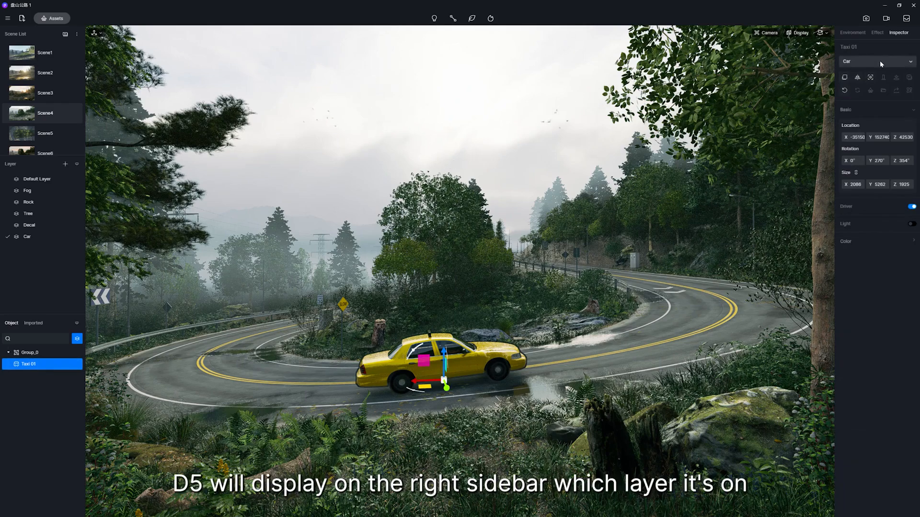
pyautogui.click(877, 62)
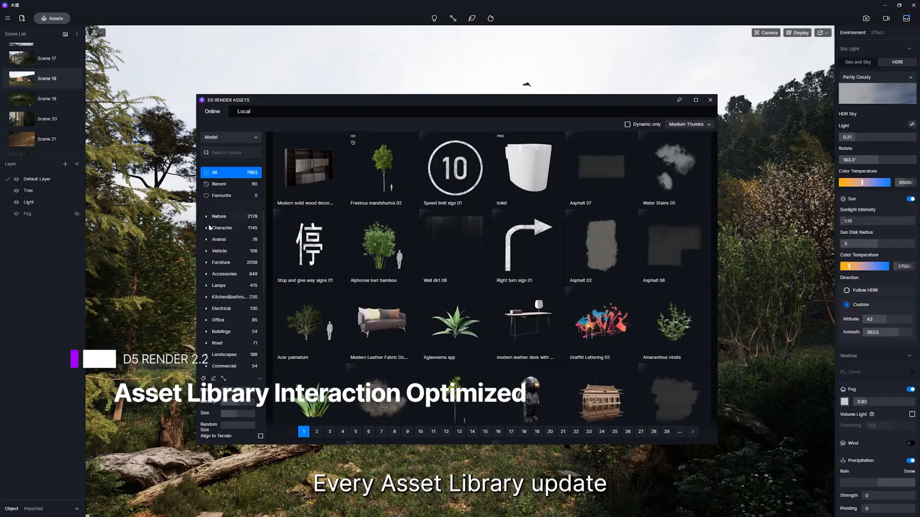
# Browse the Character category of people models, then move to another asset category
pyautogui.click(221, 228)
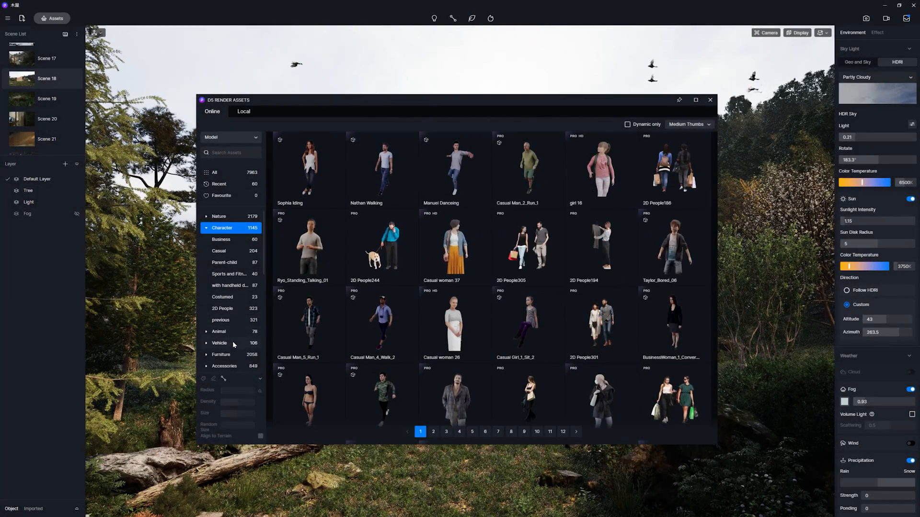
pyautogui.click(220, 343)
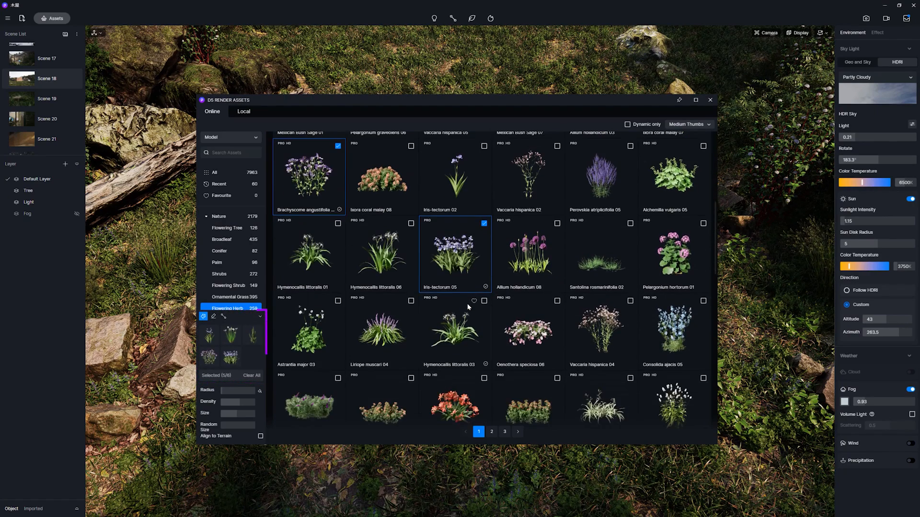
# Add another Flowering Herb to the vegetation brush mix and paint it onto the forest floor
pyautogui.click(599, 254)
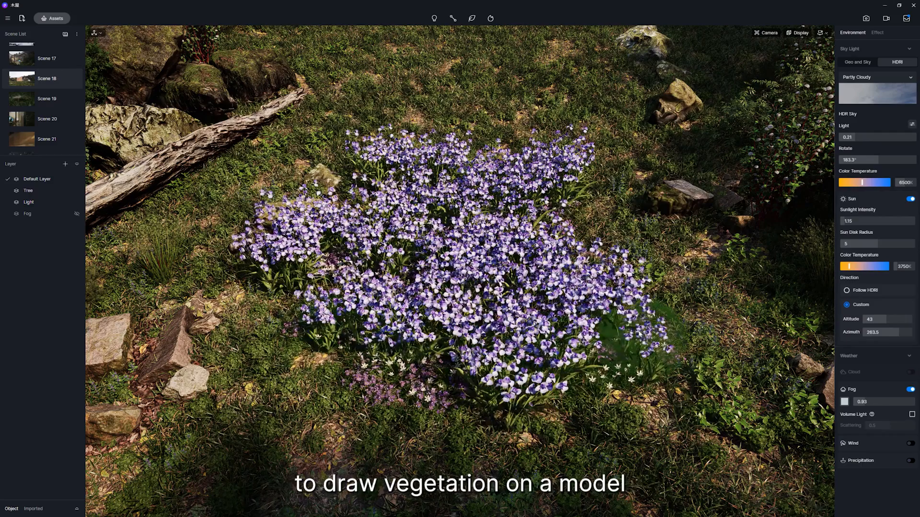
pyautogui.click(898, 33)
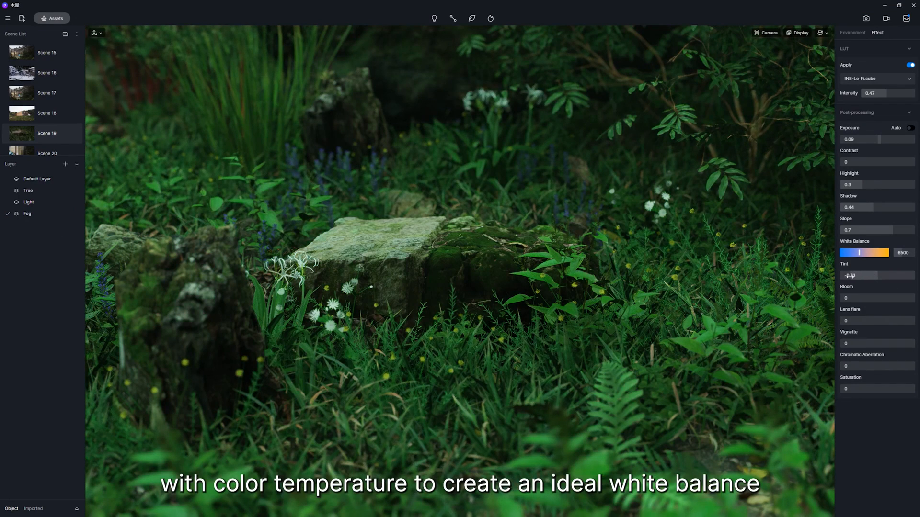
# Shift the Tint to -0.39 to preview the colour cast, then return it to neutral
pyautogui.moveTo(856, 276); pyautogui.dragTo(873, 276)
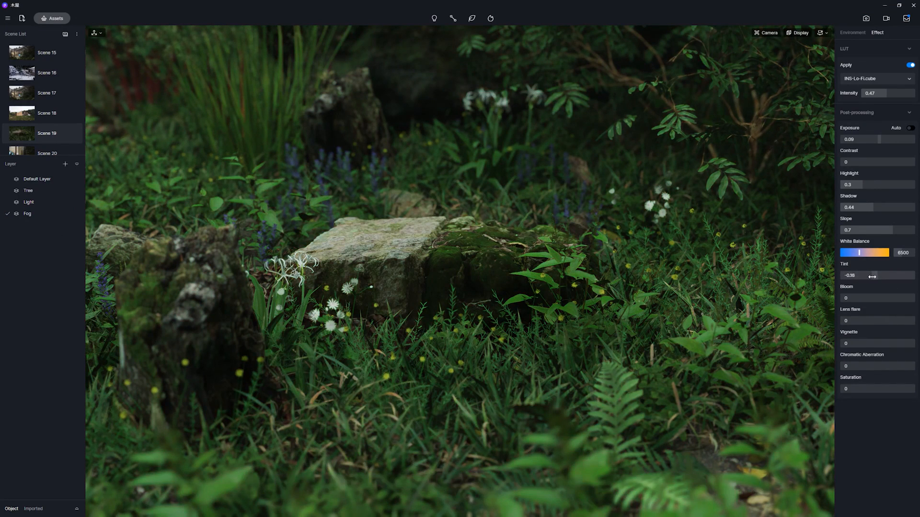
pyautogui.moveTo(856, 276); pyautogui.dragTo(903, 276)
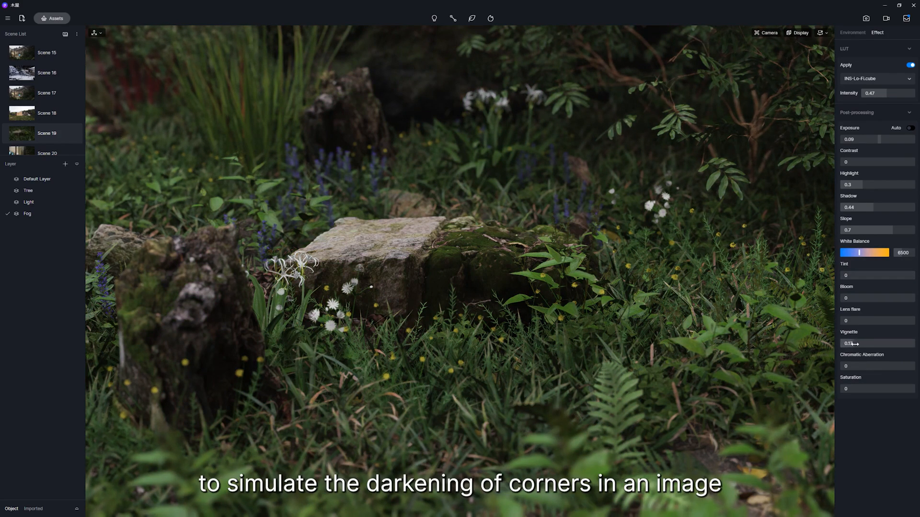
# Push Vignette to 0.99, ease it to 0.77, and settle at a subtle 0.3
pyautogui.moveTo(853, 343); pyautogui.dragTo(916, 343)
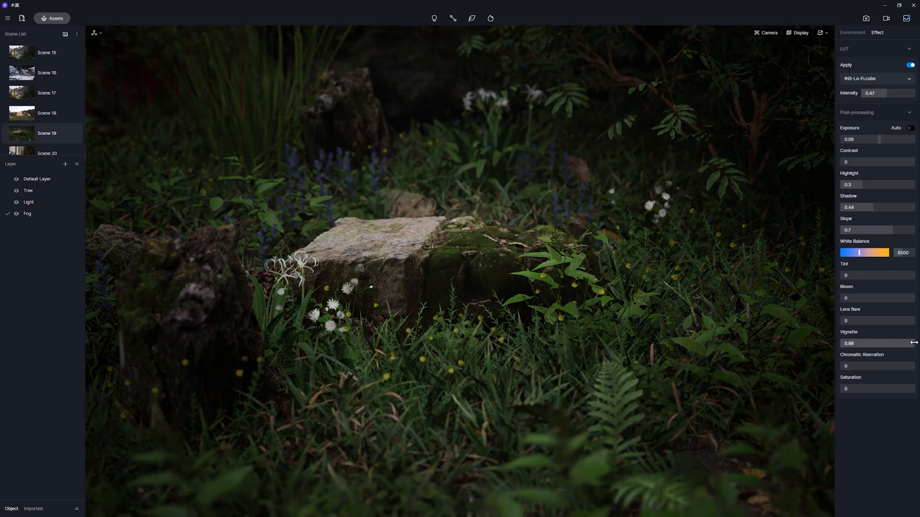
pyautogui.moveTo(915, 343); pyautogui.dragTo(898, 343)
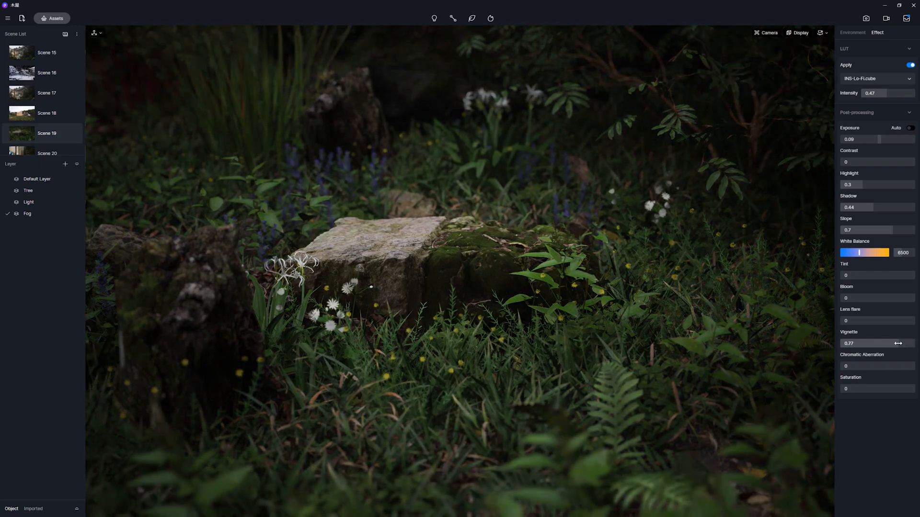
pyautogui.moveTo(880, 343); pyautogui.dragTo(847, 343)
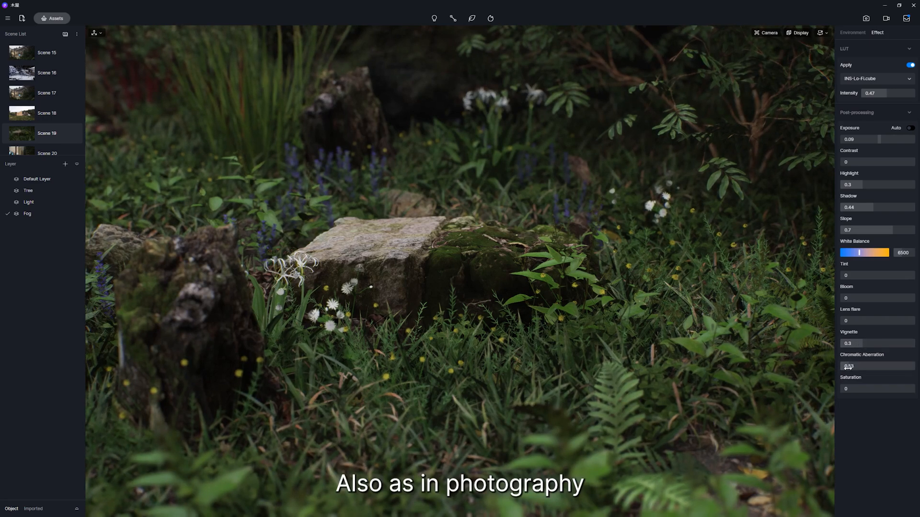
# Raise Chromatic Aberration to 4.35, then reduce it to about 1.11 for faint fringing
pyautogui.moveTo(849, 366); pyautogui.dragTo(910, 366)
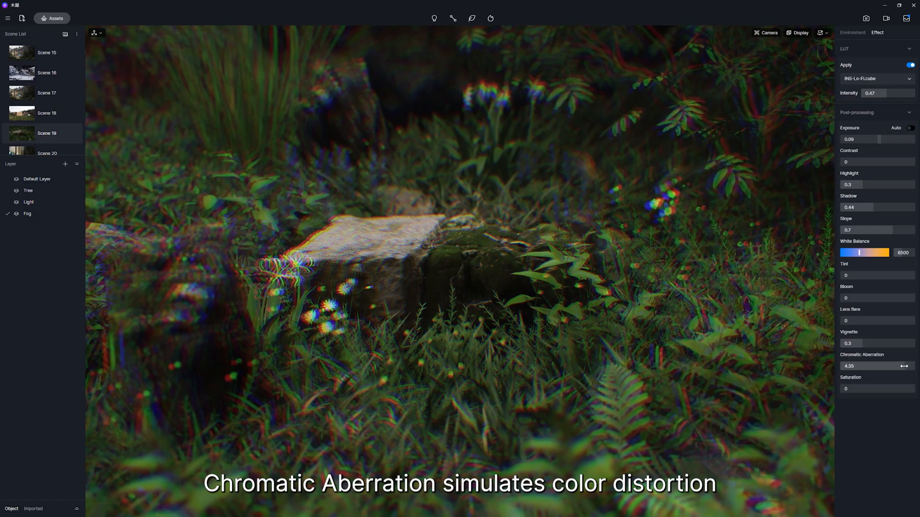
pyautogui.moveTo(904, 366); pyautogui.dragTo(853, 366)
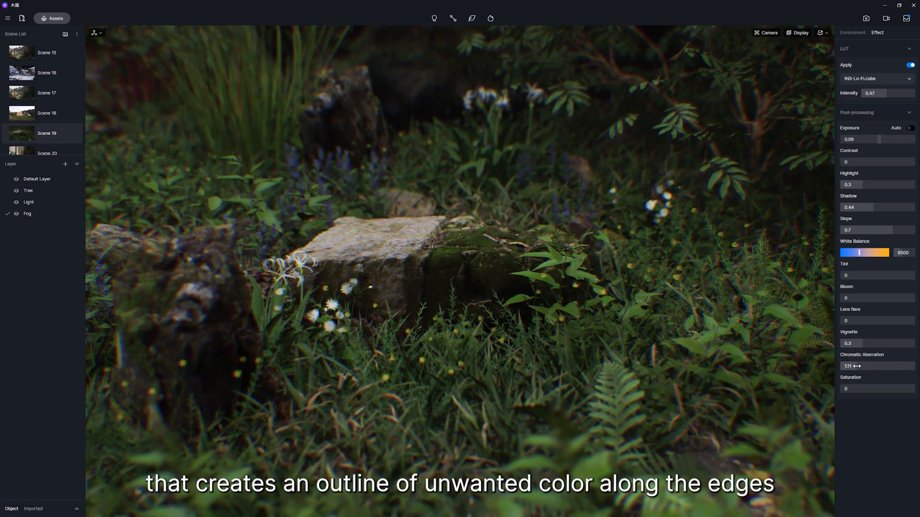